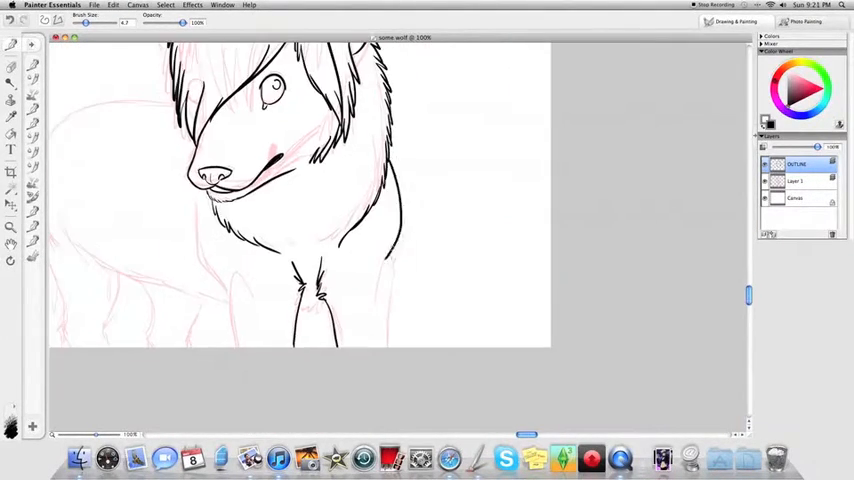
Step: Ink a black stroke continuing the wolf's right neck line down toward the canvas bottom
drag(390, 155, 385, 350)
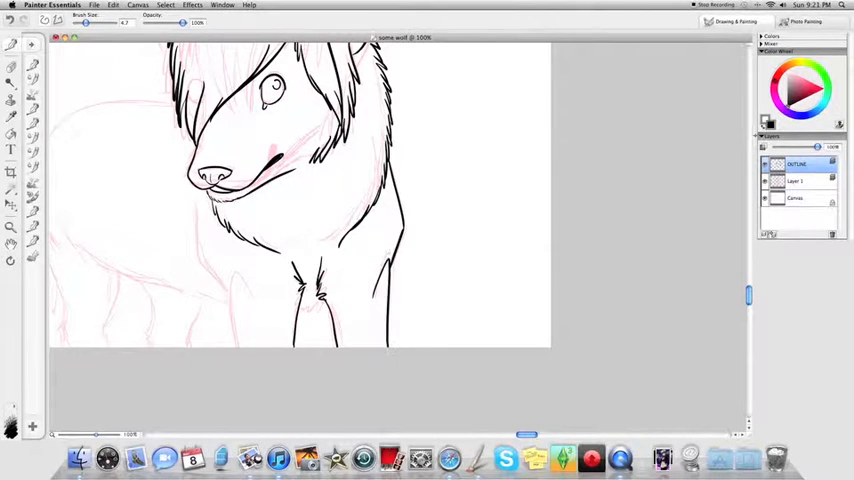